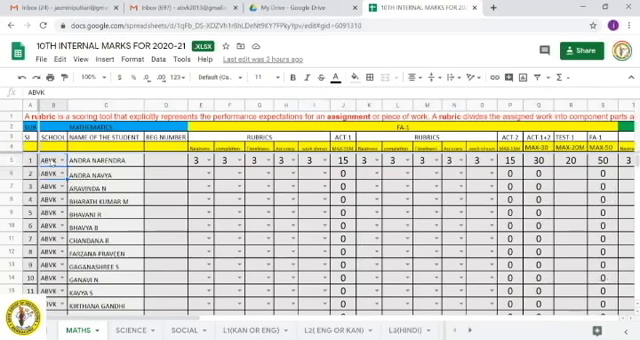
Open the L1(KAN OR ENG) sheet and view TOTAL and CONV-20, where 200 converts to 25.
{"action": "scroll", "scroll_direction": "down", "scroll_amount": 3}
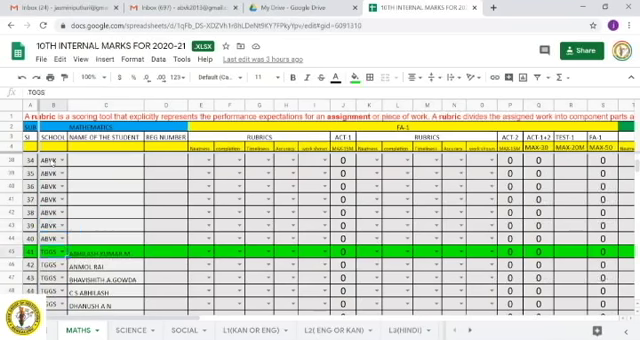
{"action": "scroll", "scroll_direction": "down", "scroll_amount": 3}
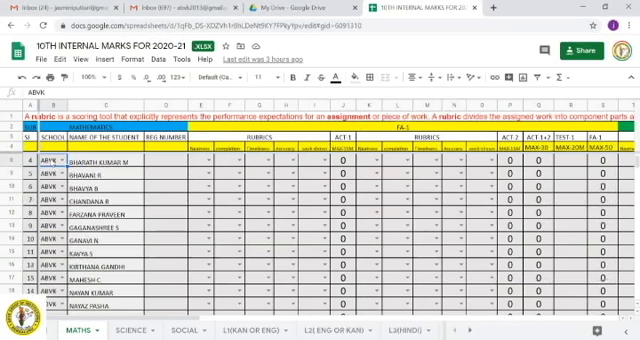
{"action": "scroll", "scroll_direction": "down", "scroll_amount": 3}
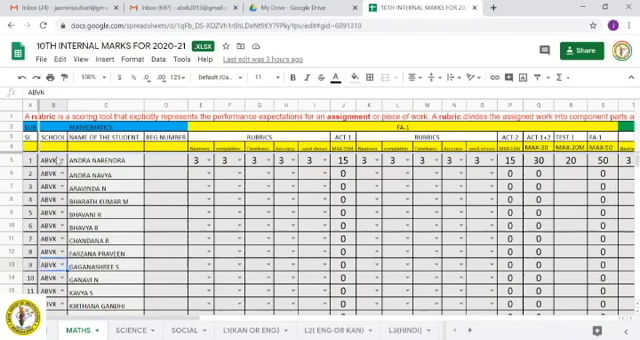
{"action": "scroll", "scroll_direction": "down", "scroll_amount": 3}
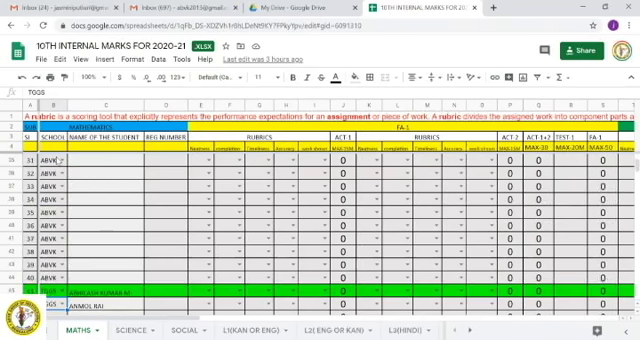
{"action": "scroll", "scroll_direction": "down", "scroll_amount": 3}
{"action": "type", "text": "3"}
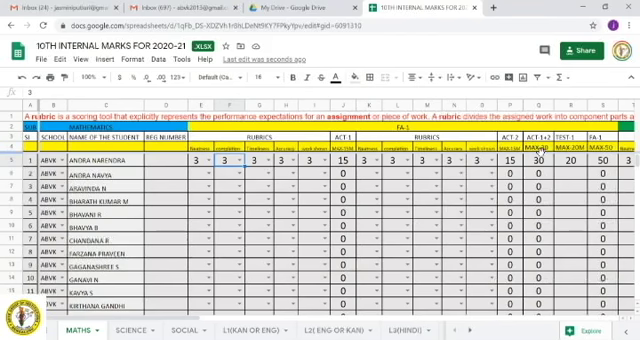
{"action": "left_click", "coordinate": [543, 164]}
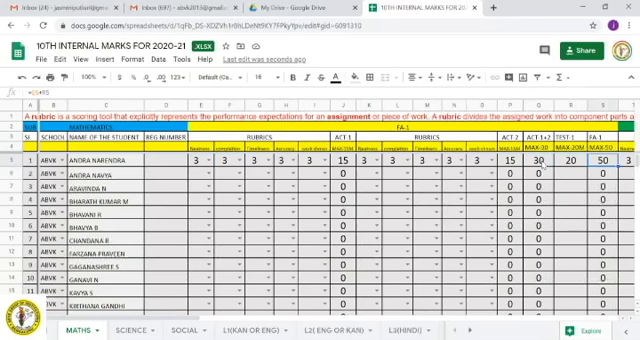
{"action": "scroll", "scroll_direction": "right", "scroll_amount": 3}
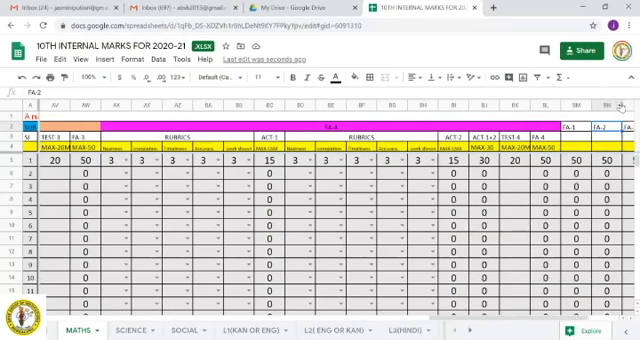
{"action": "scroll", "scroll_direction": "right", "scroll_amount": 3}
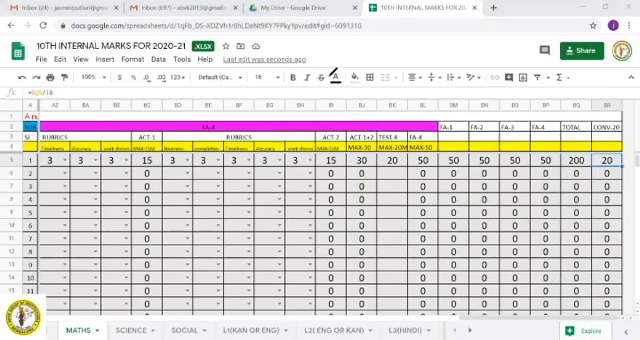
{"action": "mouse_move", "coordinate": [287, 77]}
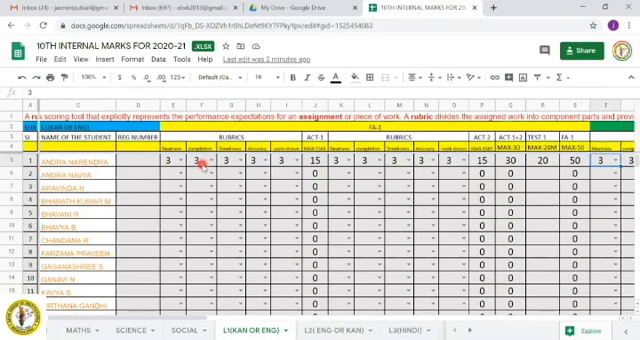
{"action": "scroll", "scroll_direction": "right", "scroll_amount": 3}
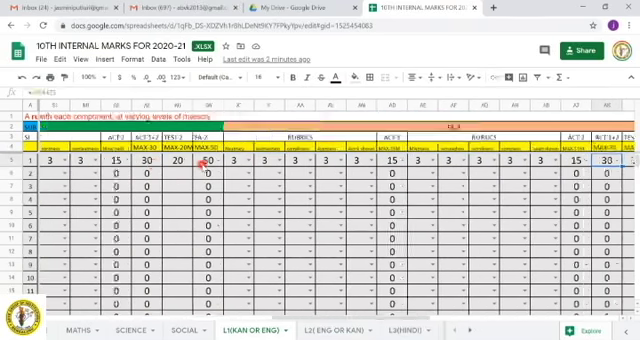
{"action": "scroll", "scroll_direction": "right", "scroll_amount": 3}
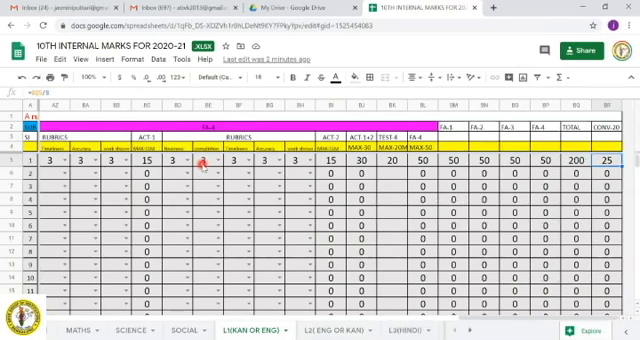
{"action": "mouse_move", "coordinate": [607, 166]}
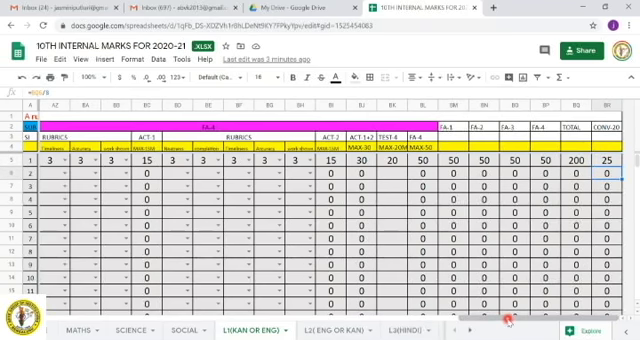
{"action": "scroll", "scroll_direction": "left", "scroll_amount": 3}
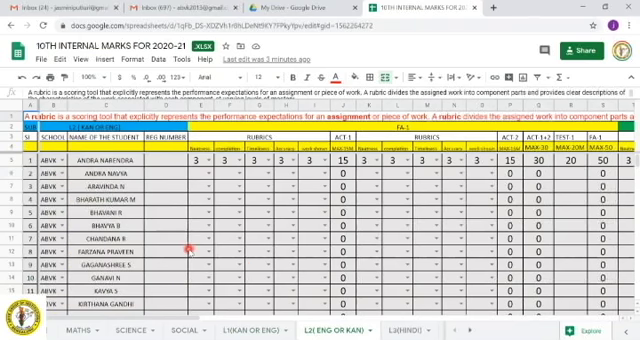
Scroll through the L2(ENG OR KAN) student rows, whose marks are still empty.
{"action": "scroll", "scroll_direction": "down", "scroll_amount": 3}
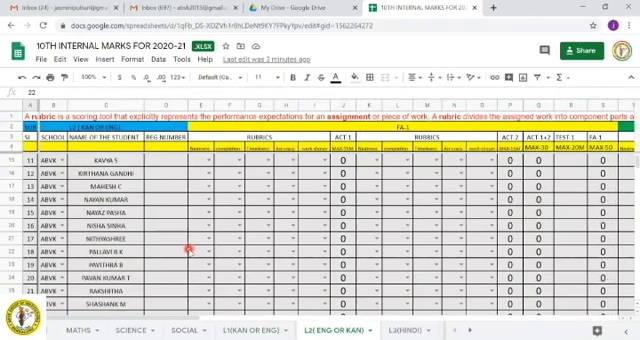
{"action": "scroll", "scroll_direction": "down", "scroll_amount": 3}
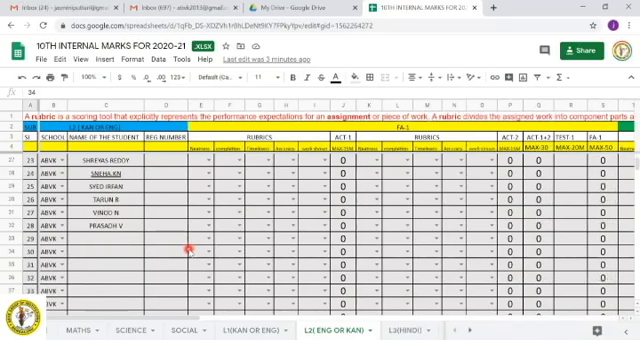
{"action": "scroll", "scroll_direction": "down", "scroll_amount": 3}
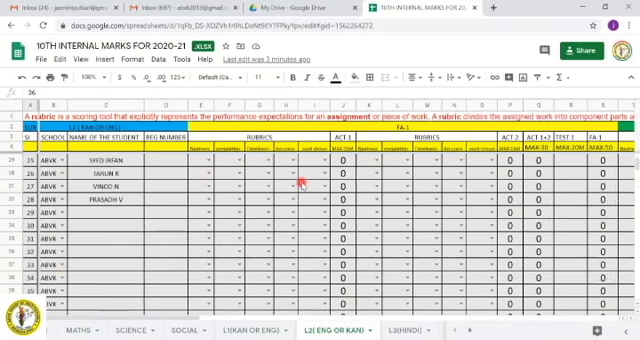
{"action": "scroll", "scroll_direction": "down", "scroll_amount": 3}
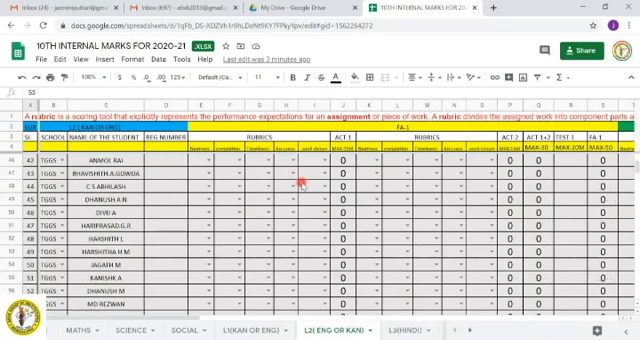
{"action": "scroll", "scroll_direction": "up", "scroll_amount": 3}
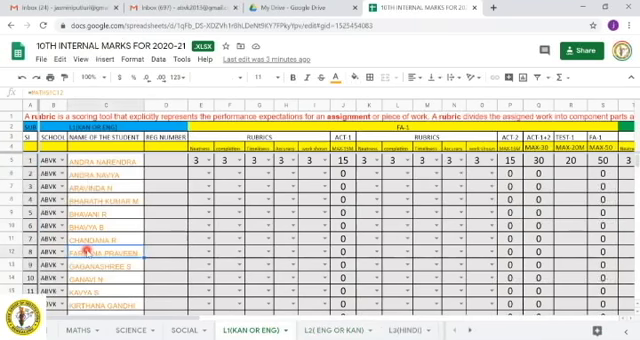
Scroll down through the L1(KAN OR ENG) student names.
{"action": "scroll", "scroll_direction": "down", "scroll_amount": 3}
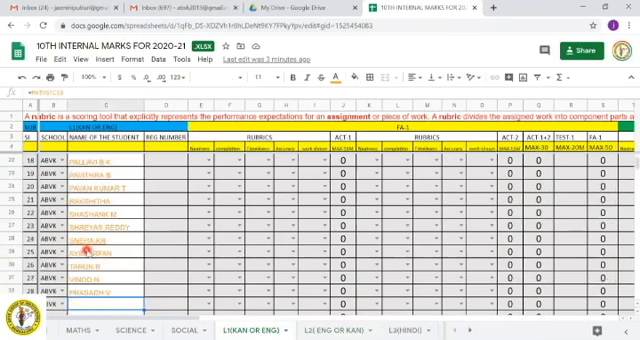
{"action": "scroll", "scroll_direction": "down", "scroll_amount": 3}
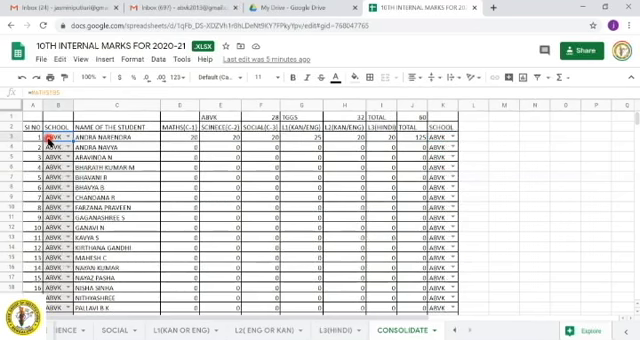
{"action": "scroll", "scroll_direction": "down", "scroll_amount": 3}
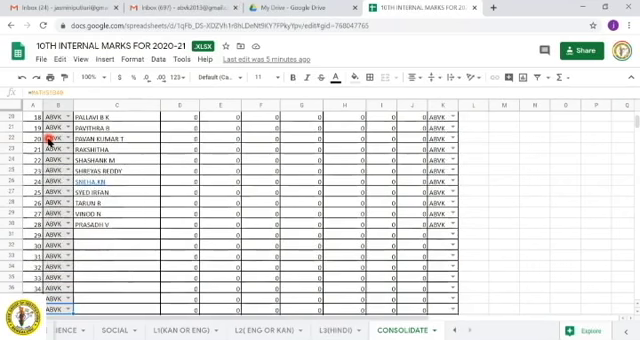
{"action": "scroll", "scroll_direction": "down", "scroll_amount": 3}
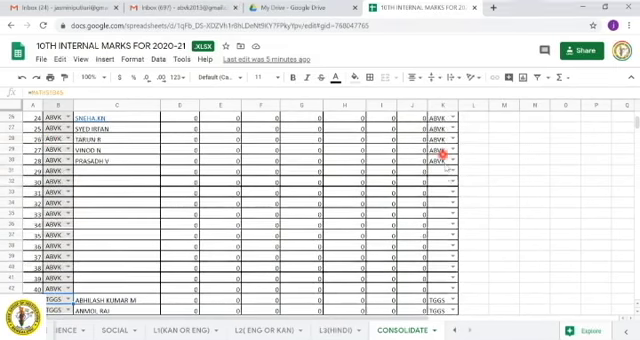
{"action": "left_click", "coordinate": [442, 160]}
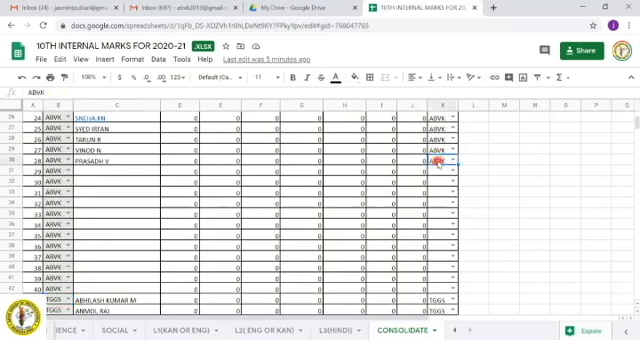
{"action": "scroll", "scroll_direction": "up", "scroll_amount": 3}
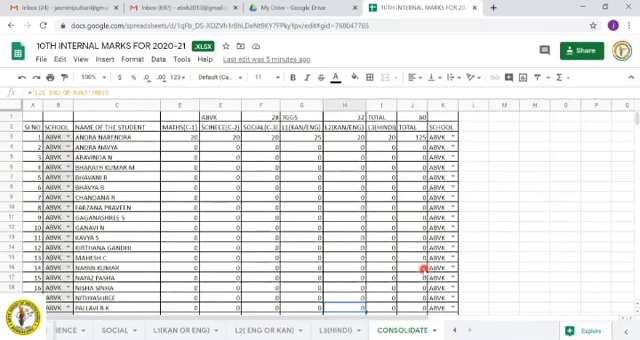
{"action": "scroll", "scroll_direction": "down", "scroll_amount": 3}
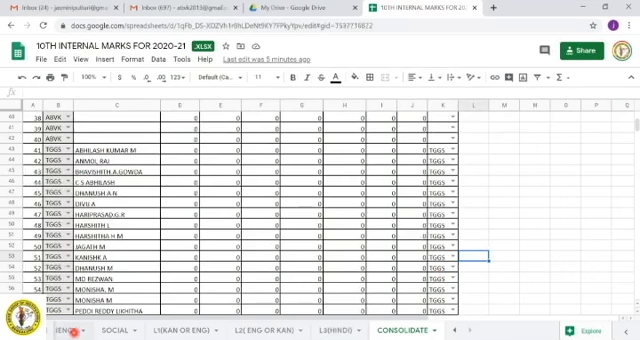
{"action": "left_click", "coordinate": [92, 329]}
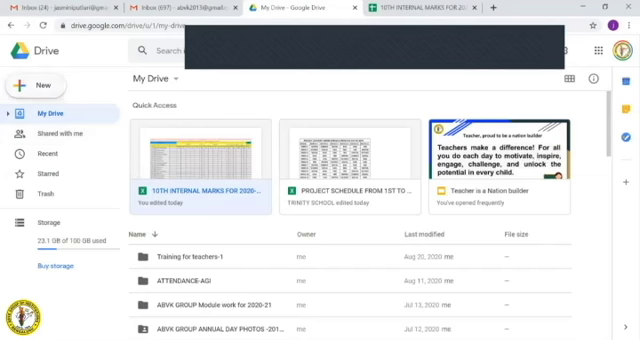
Open My Drive's New menu of folder, upload and Docs options.
{"action": "left_click", "coordinate": [43, 82]}
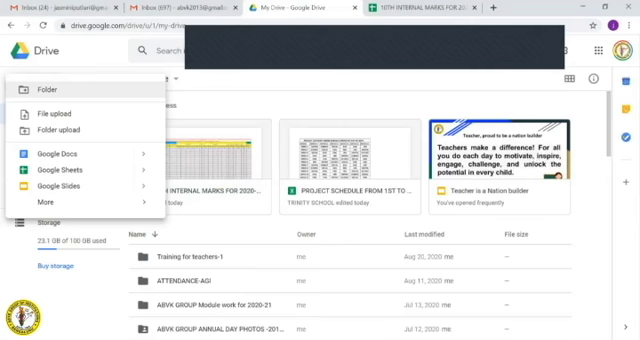
Create a new My Drive folder named '10TH 2020-21'.
{"action": "left_click", "coordinate": [48, 81]}
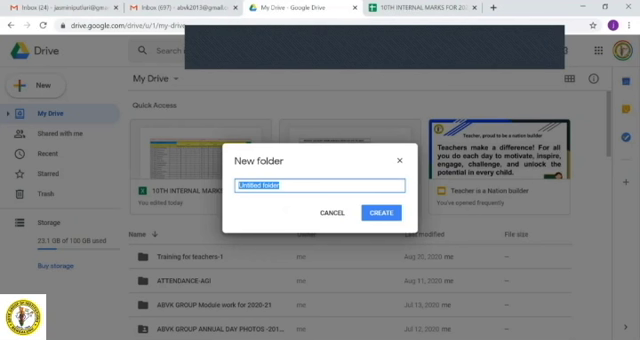
{"action": "type", "text": "1"}
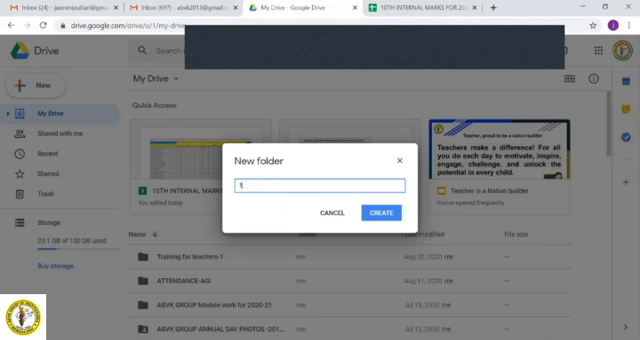
{"action": "type", "text": "10TH"}
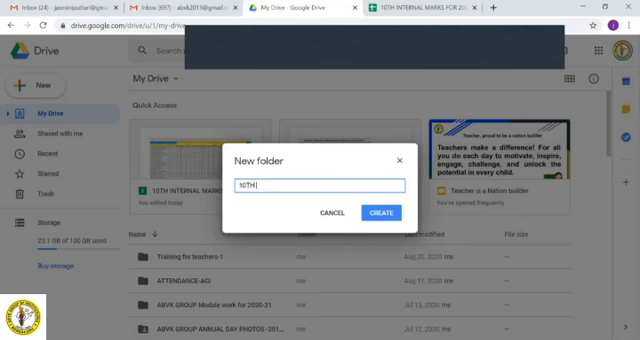
{"action": "type", "text": "2020-21"}
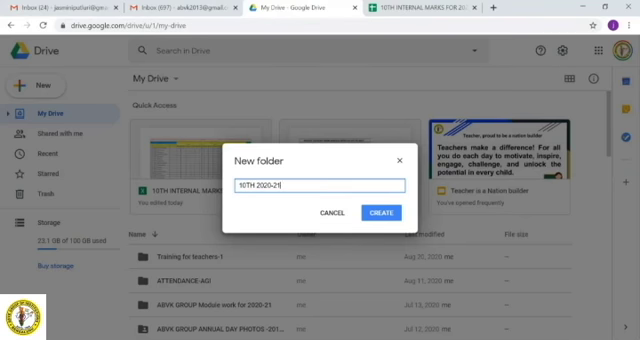
{"action": "left_click", "coordinate": [386, 212]}
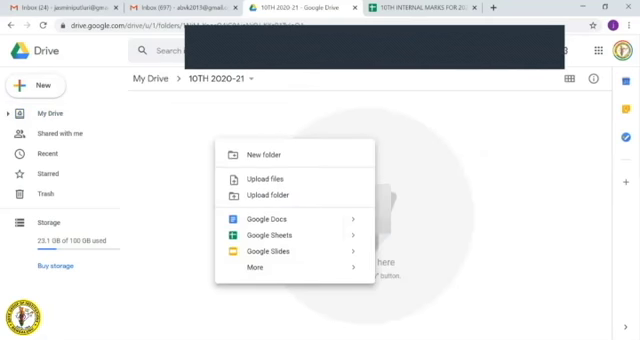
{"action": "mouse_move", "coordinate": [265, 178]}
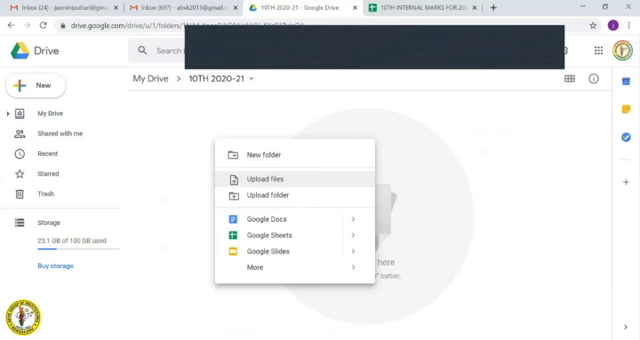
Make two new folders, FA-1 then FA-2, within '10TH 2020-21'.
{"action": "left_click", "coordinate": [255, 153]}
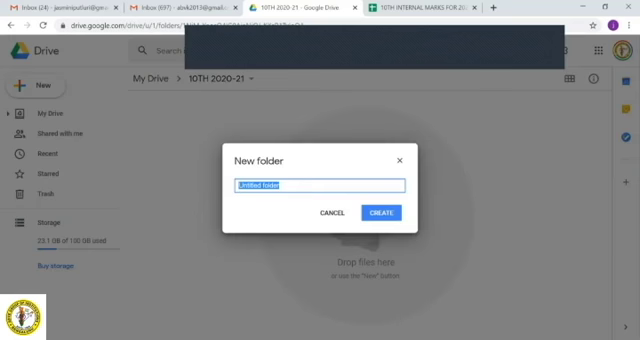
{"action": "type", "text": "FA-1"}
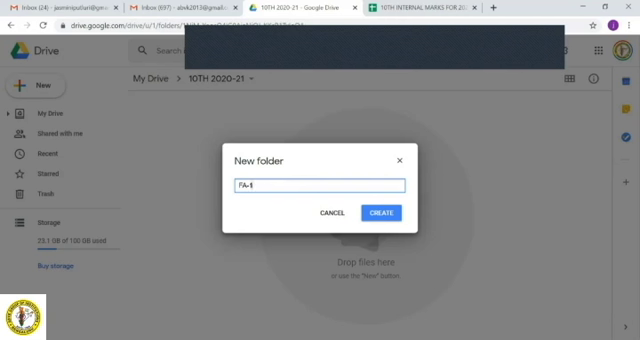
{"action": "left_click", "coordinate": [383, 211]}
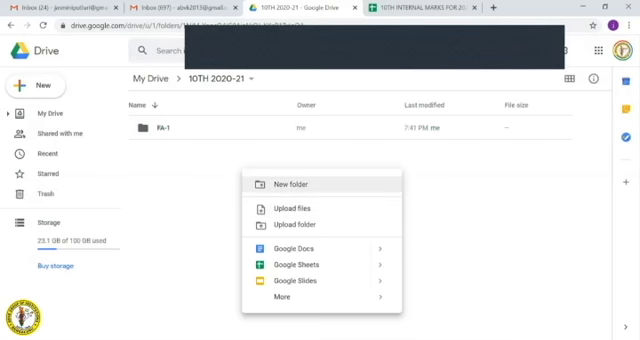
{"action": "left_click", "coordinate": [294, 183]}
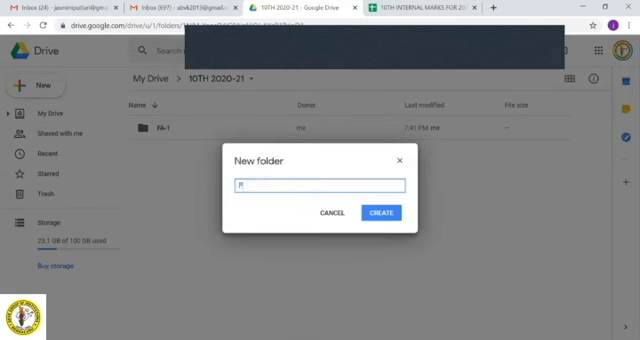
{"action": "type", "text": "FA-2"}
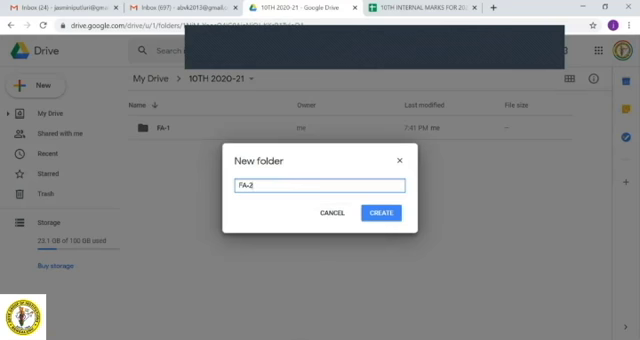
{"action": "left_click", "coordinate": [381, 219]}
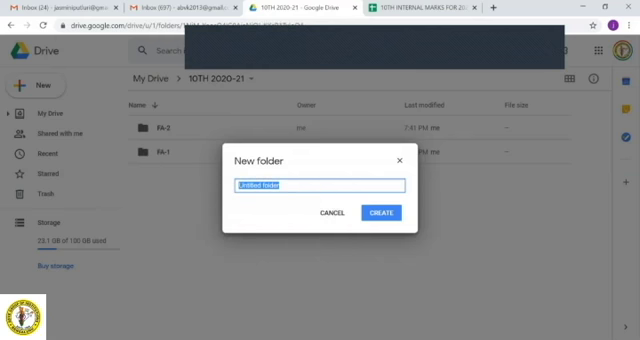
Create folders FA-3, fixing a typo in its name, and FA-4.
{"action": "type", "text": "FA"}
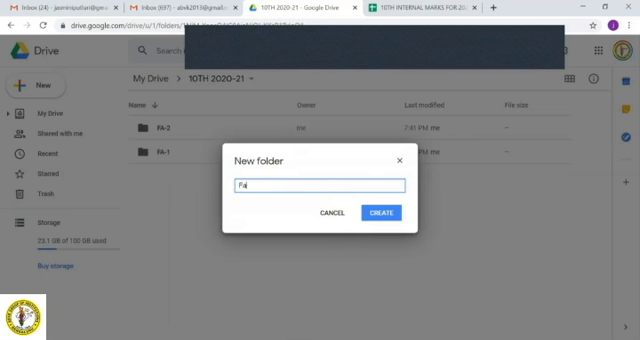
{"action": "key", "text": "Backspace"}
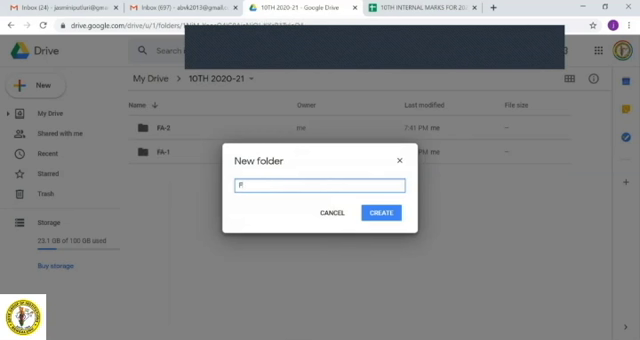
{"action": "type", "text": "A"}
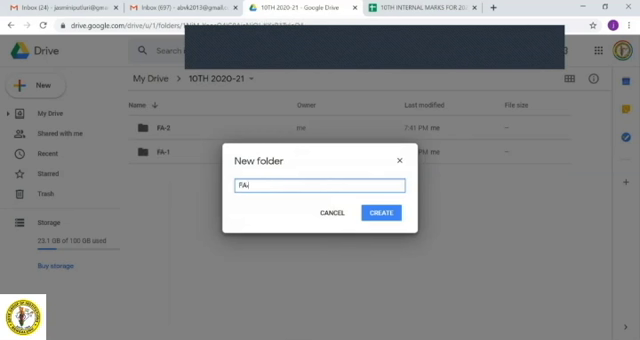
{"action": "type", "text": "FA-3"}
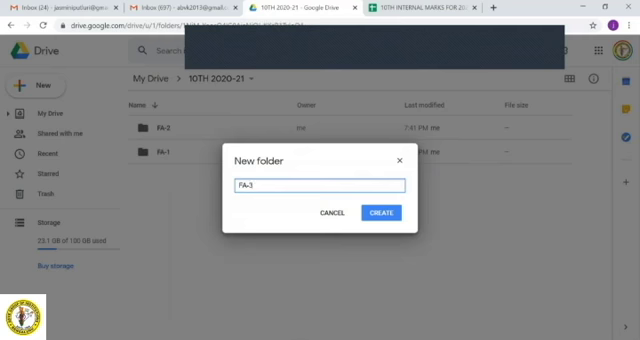
{"action": "left_click", "coordinate": [381, 213]}
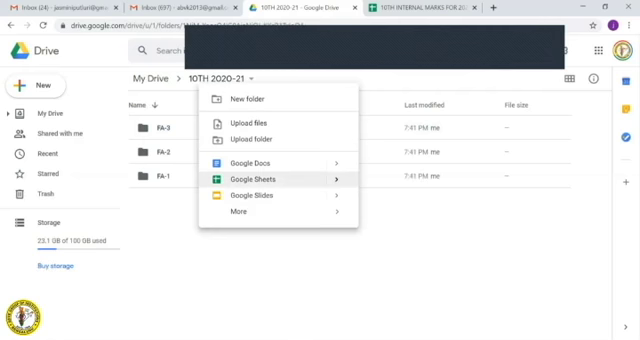
{"action": "mouse_move", "coordinate": [257, 98]}
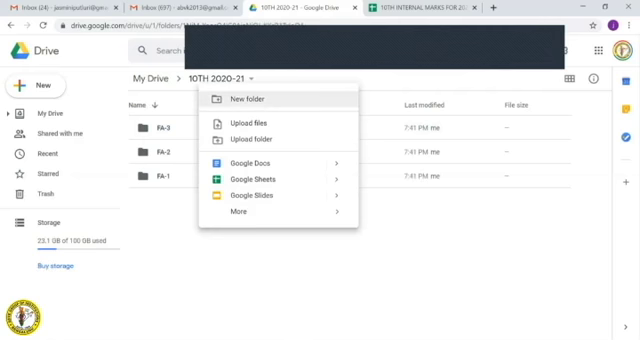
{"action": "left_click", "coordinate": [236, 97]}
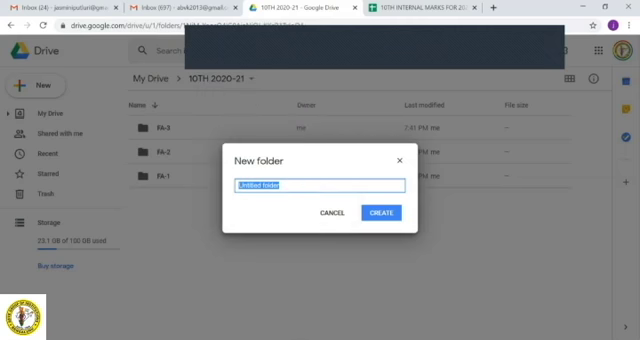
{"action": "type", "text": "FA4"}
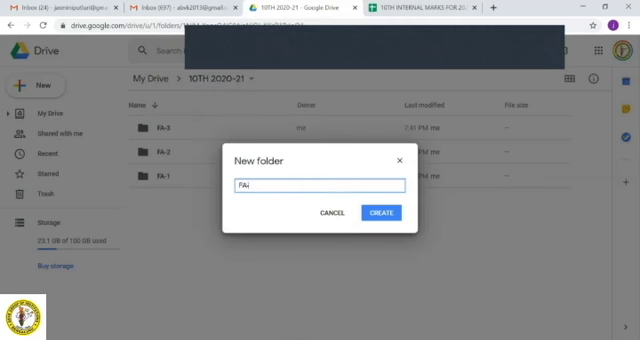
{"action": "type", "text": "FA-4"}
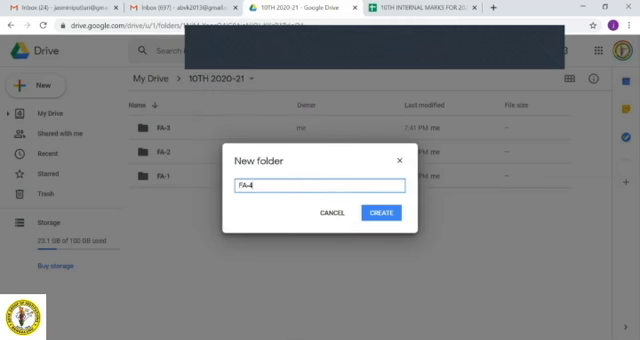
{"action": "left_click", "coordinate": [377, 211]}
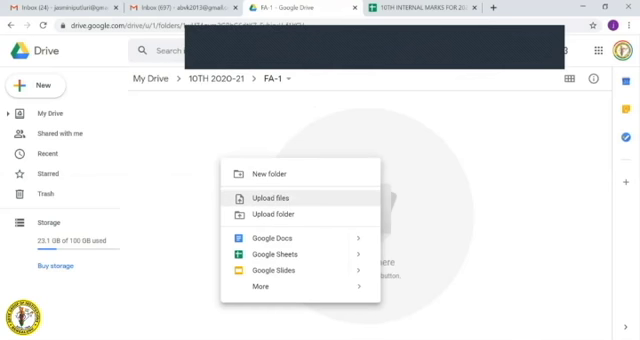
Start a file upload into FA-1 and browse to the jasmini folder on drive D.
{"action": "left_click", "coordinate": [271, 197]}
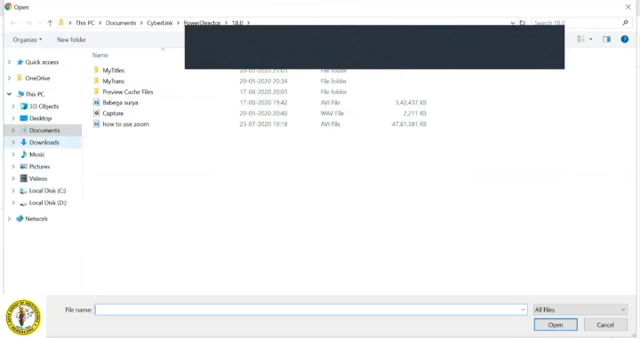
{"action": "left_click", "coordinate": [50, 192]}
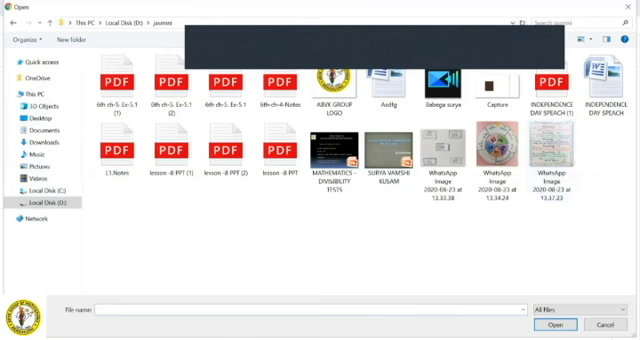
{"action": "mouse_move", "coordinate": [328, 150]}
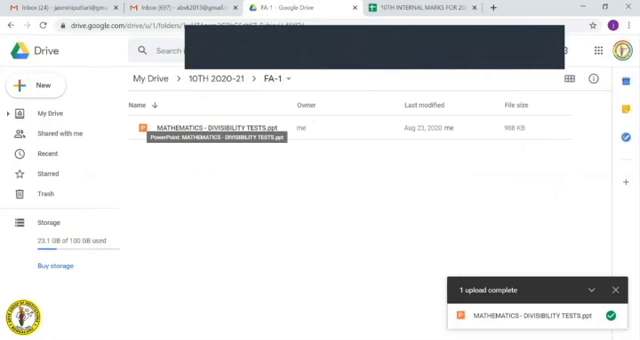
Rename the uploaded MATHEMATICS - DIVISIBILITY TESTS presentation to a shorter name.
{"action": "right_click", "coordinate": [210, 128]}
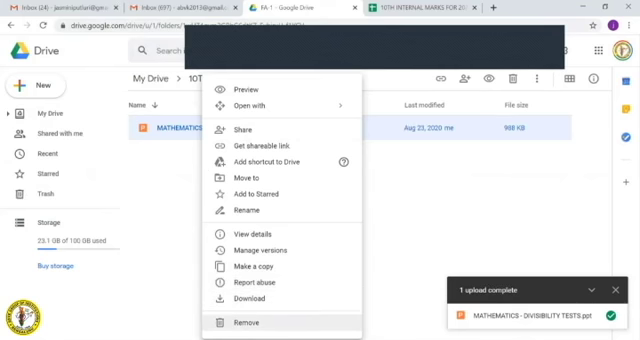
{"action": "mouse_move", "coordinate": [244, 131]}
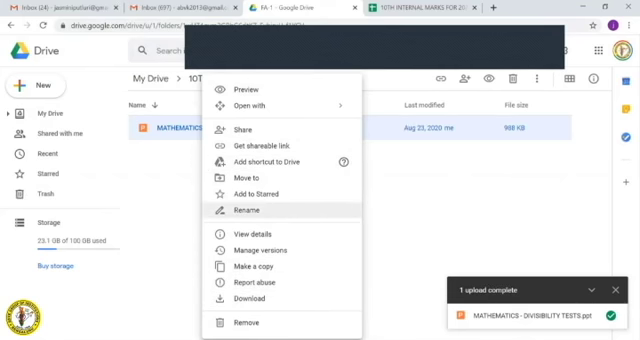
{"action": "left_click", "coordinate": [242, 211]}
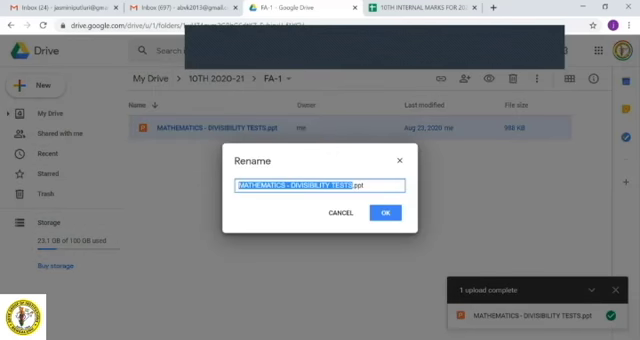
{"action": "type", "text": "Rd.ppt"}
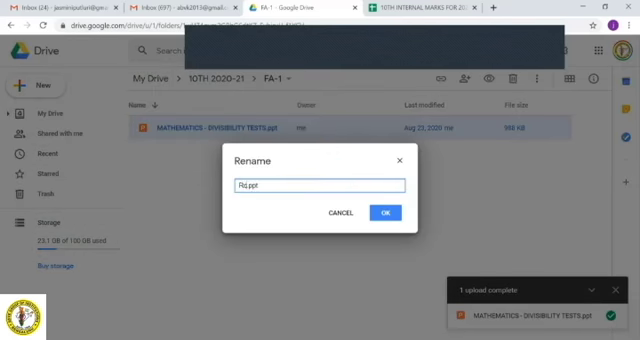
{"action": "key", "text": "Backspace"}
{"action": "type", "text": "avi"}
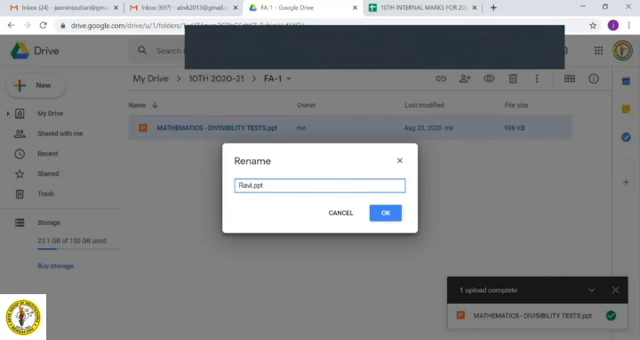
{"action": "left_click", "coordinate": [388, 213]}
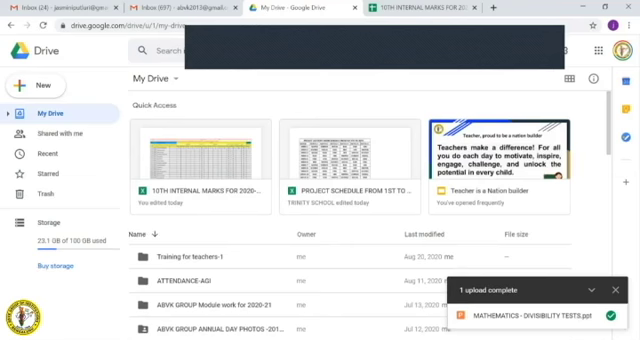
Scroll down through the file list.
{"action": "scroll", "scroll_direction": "down", "scroll_amount": 3}
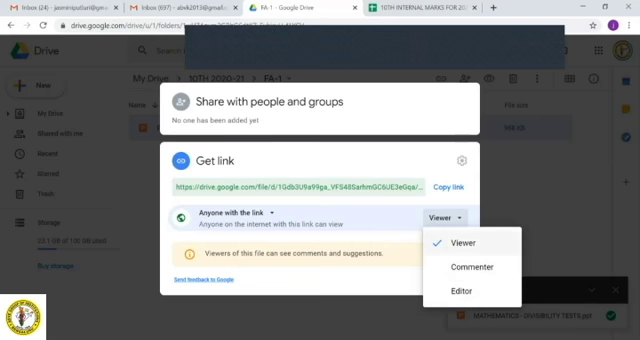
Give anyone with the link to the renamed presentation view-only access.
{"action": "left_click", "coordinate": [460, 243]}
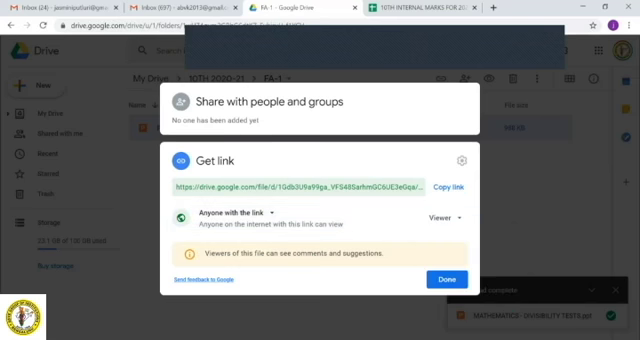